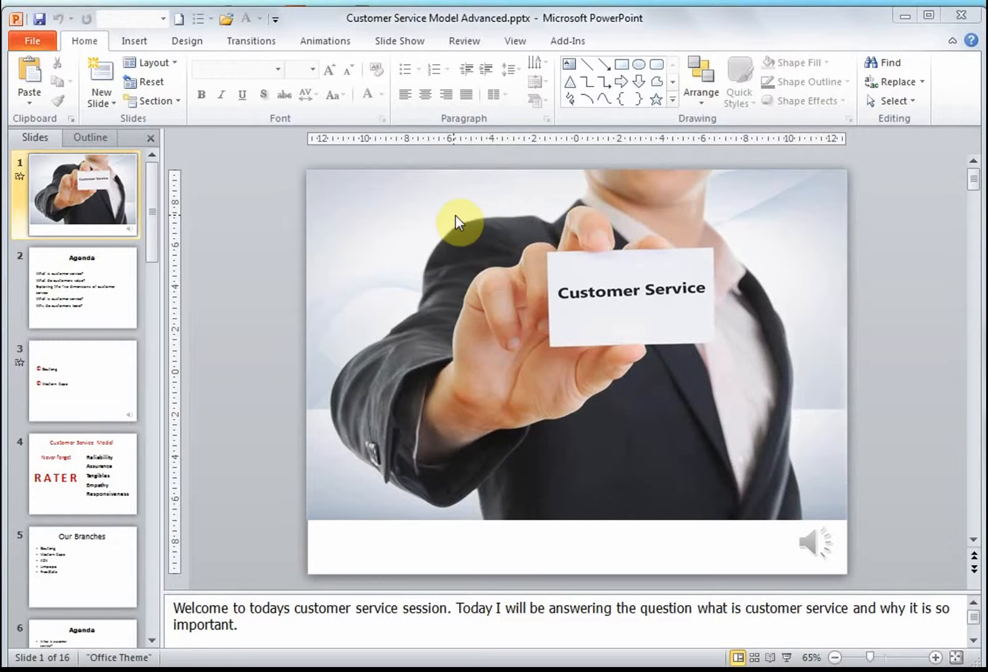
- Switch the Customer Service Model presentation into Slide Master view
{"action": "left_click", "coordinate": [515, 41]}
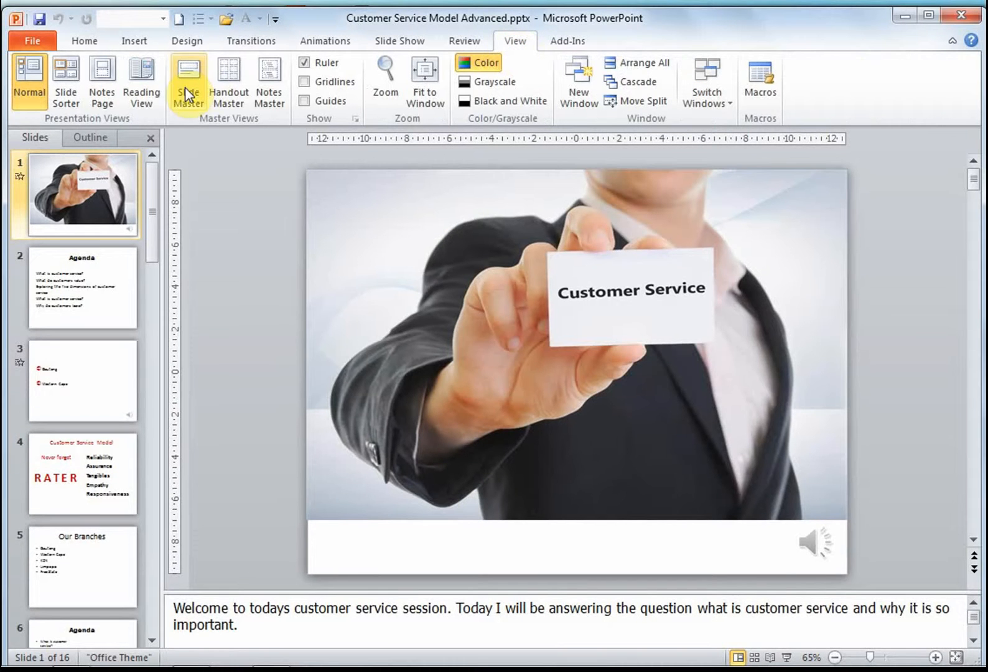
{"action": "left_click", "coordinate": [186, 82]}
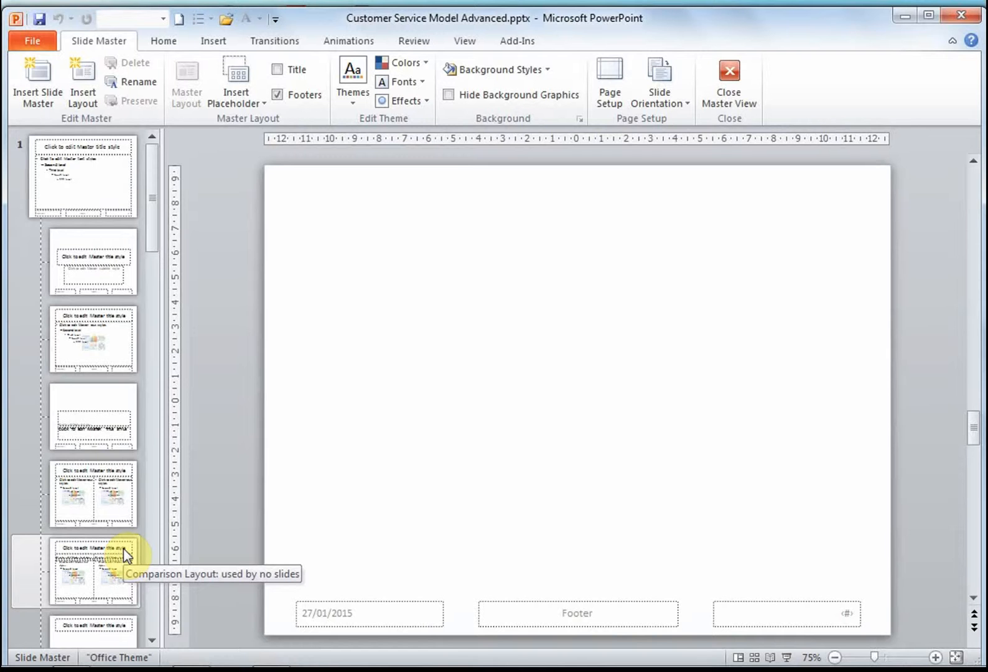
- Select the top-level slide master showing the master title and text styles
{"action": "left_click", "coordinate": [92, 340]}
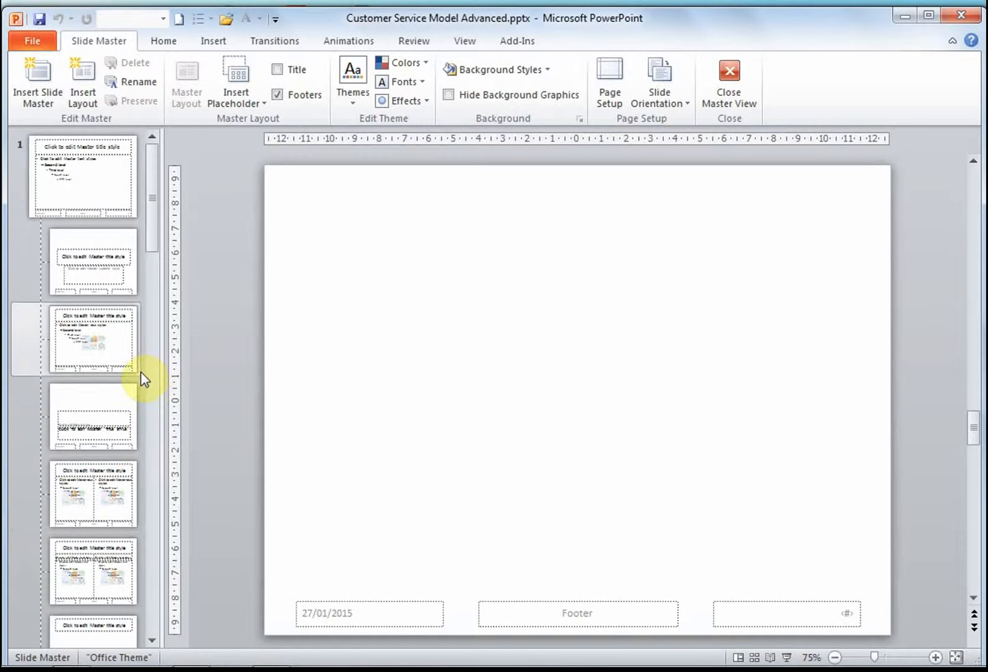
{"action": "left_click", "coordinate": [82, 178]}
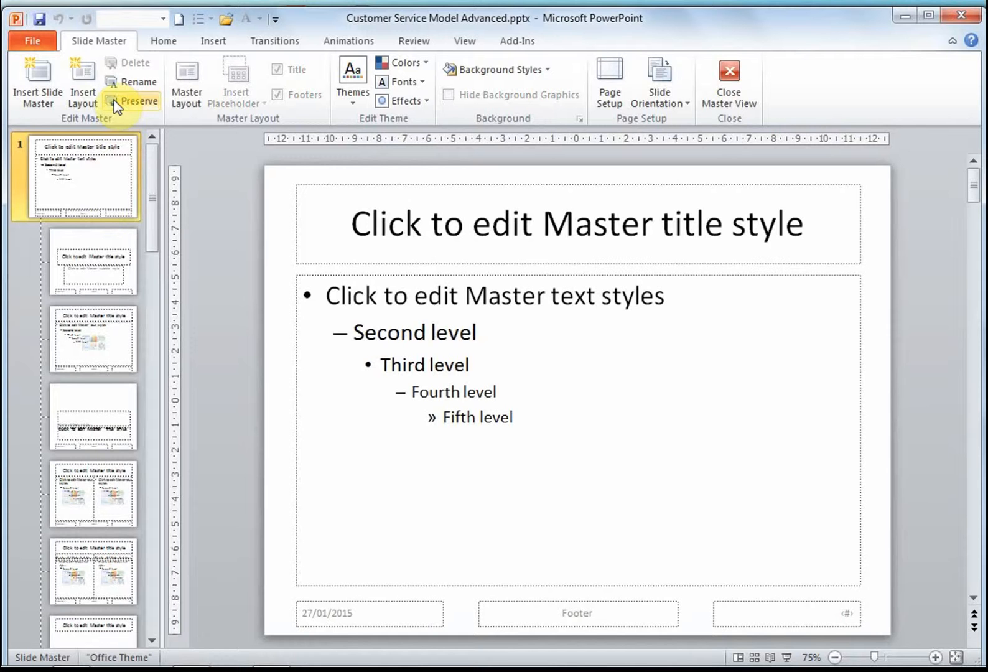
{"action": "left_click", "coordinate": [212, 40]}
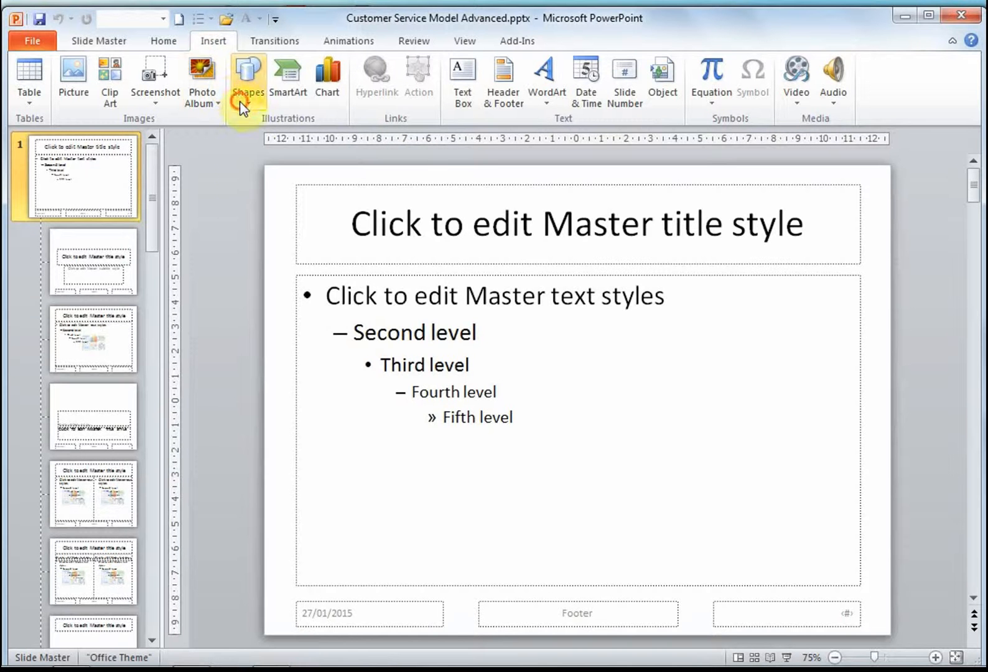
- Draw a small yellow star in the bottom-right of the master slide and adjust its outline
{"action": "left_click", "coordinate": [248, 76]}
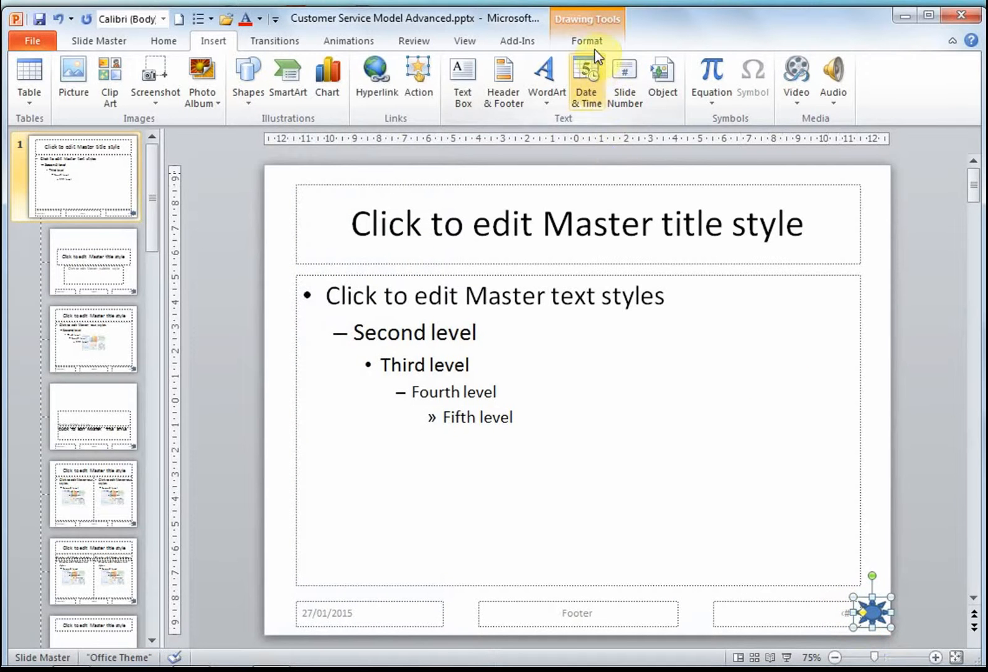
{"action": "left_click", "coordinate": [585, 40]}
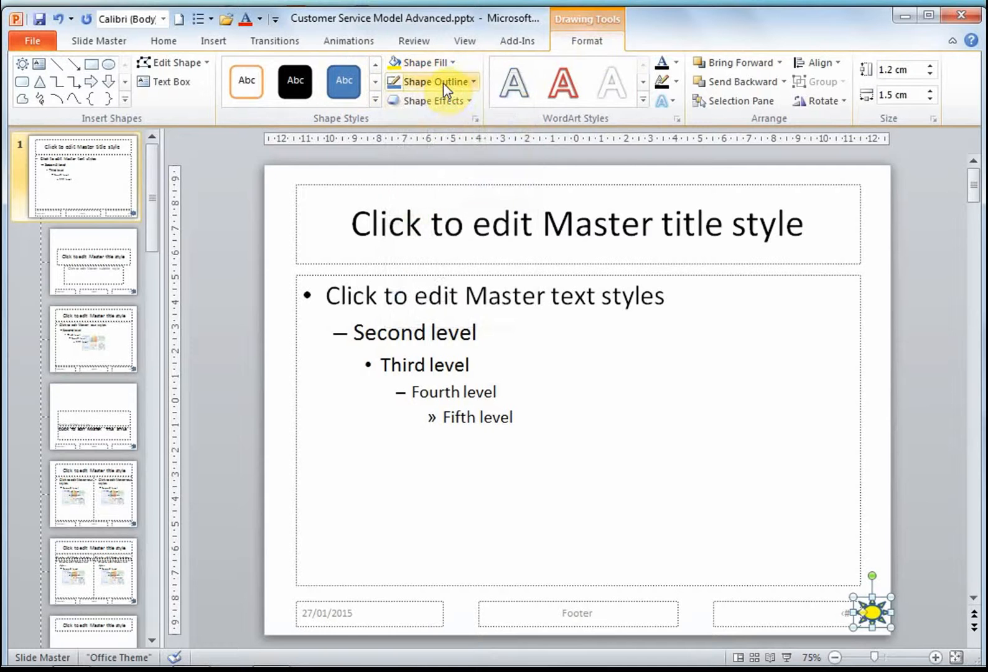
{"action": "left_click", "coordinate": [432, 81]}
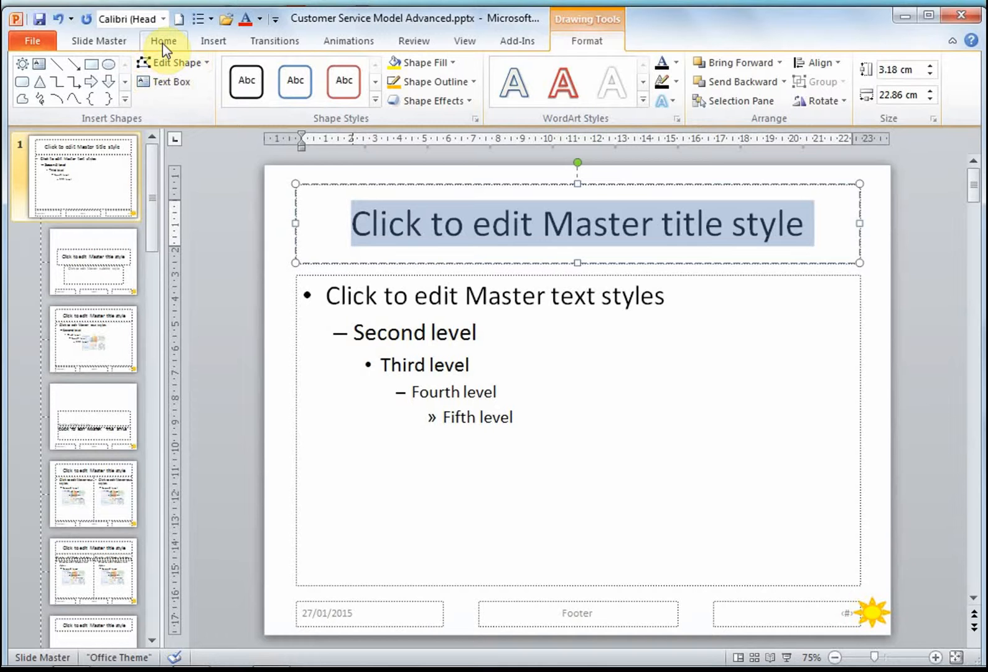
- Apply a bold, heavy shadowed display font to the master title style
{"action": "left_click", "coordinate": [163, 40]}
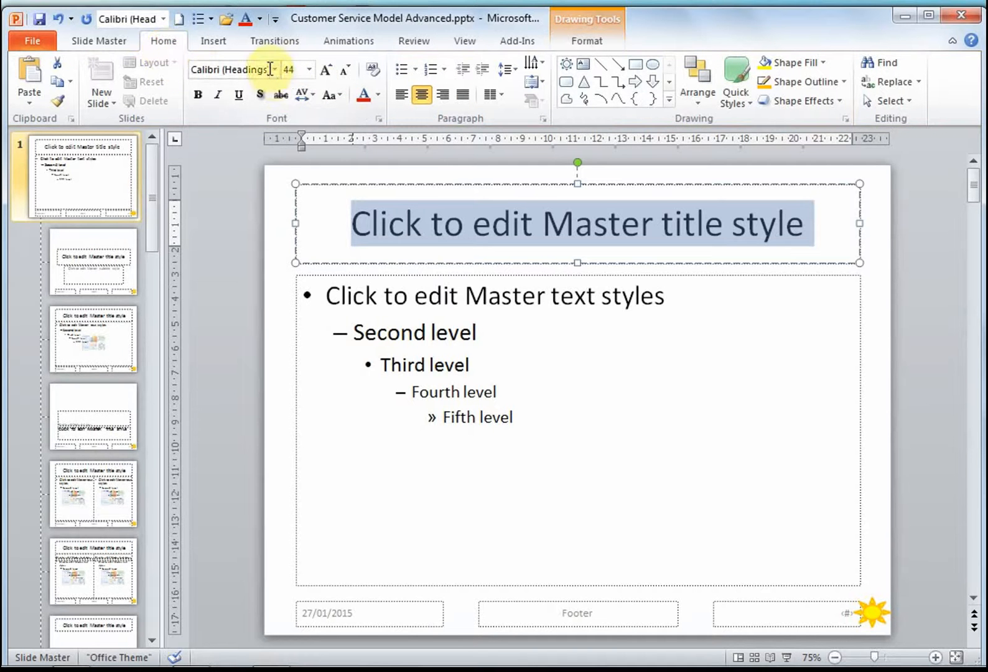
{"action": "left_click", "coordinate": [272, 70]}
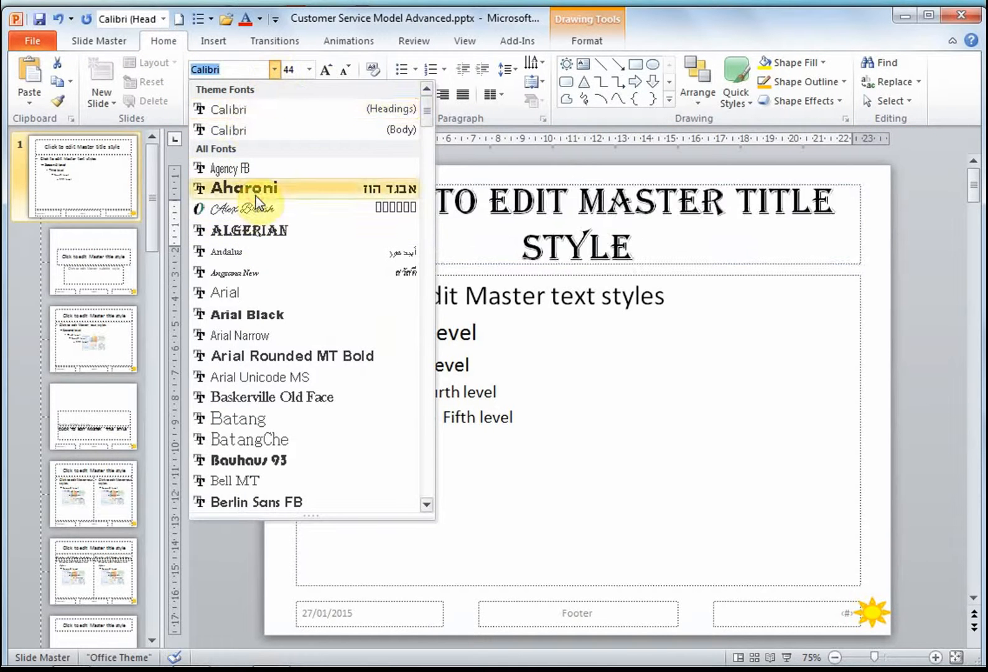
{"action": "left_click", "coordinate": [244, 186]}
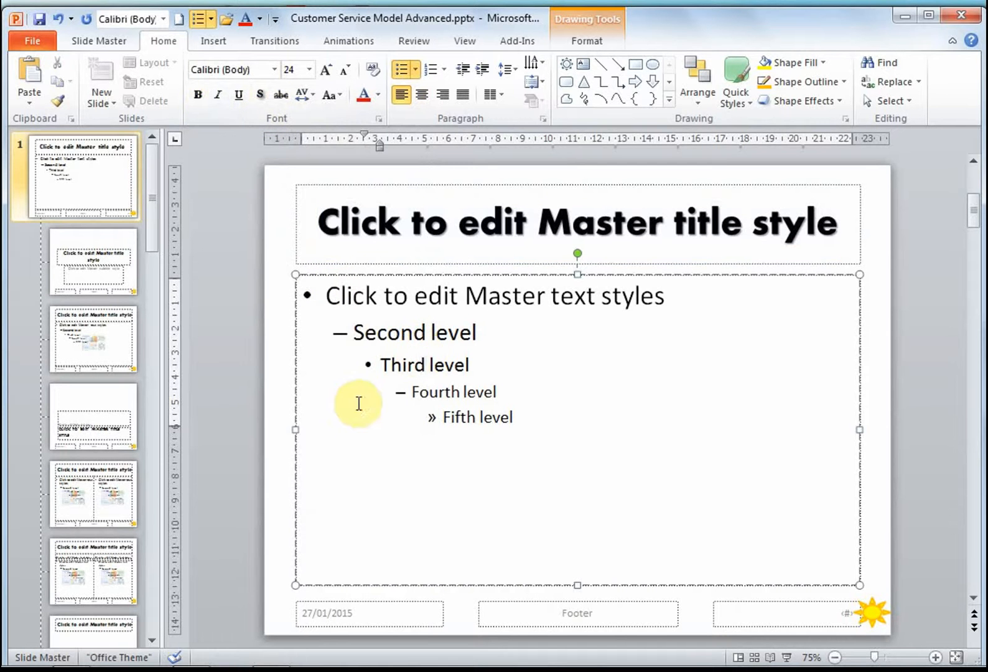
{"action": "left_click", "coordinate": [412, 392]}
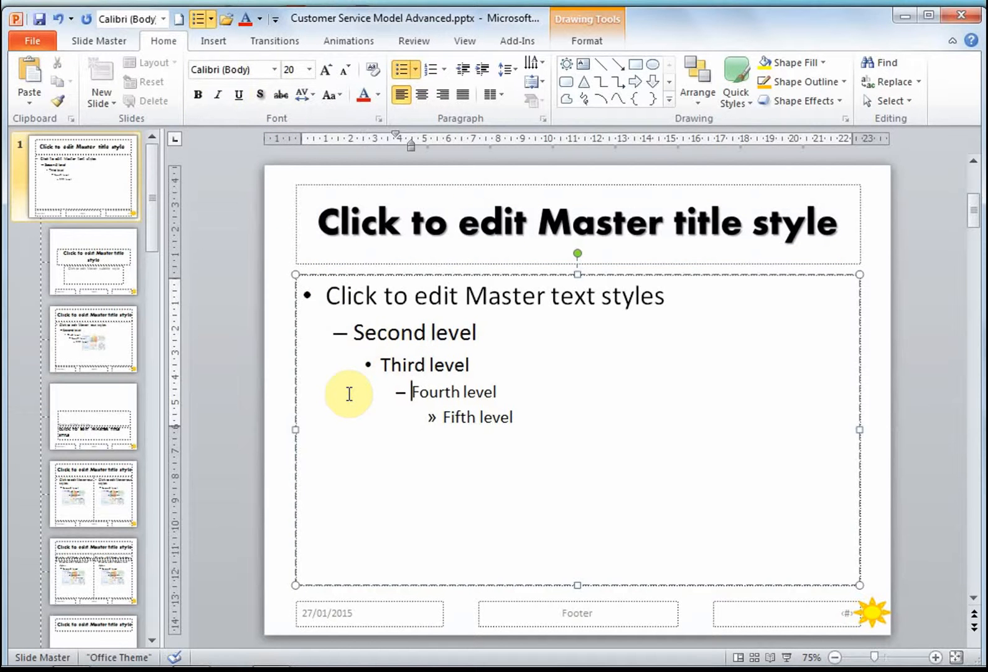
{"action": "mouse_move", "coordinate": [335, 403]}
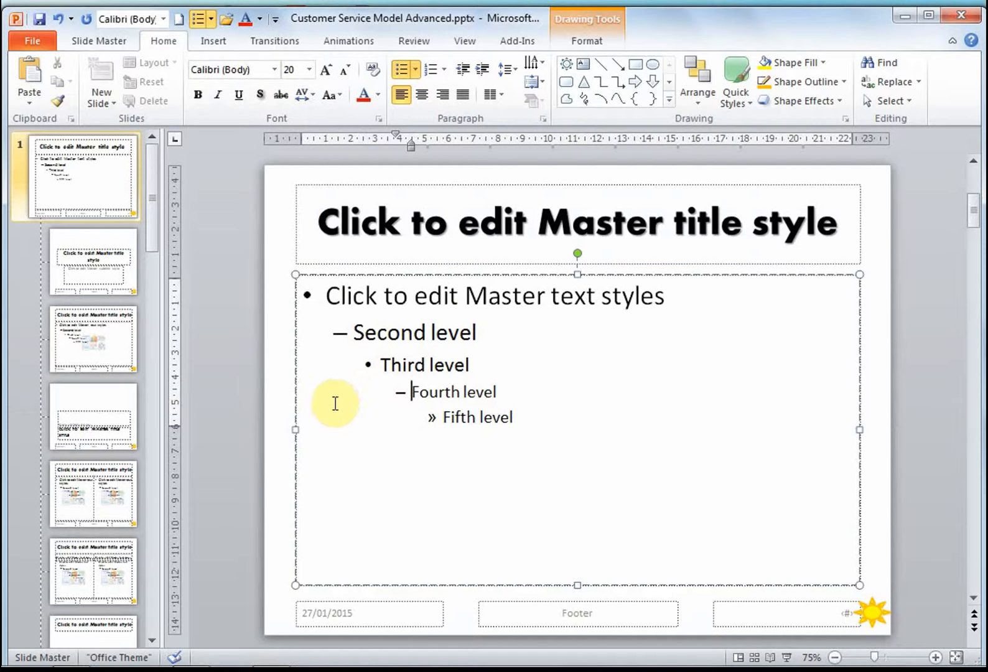
{"action": "mouse_move", "coordinate": [140, 530]}
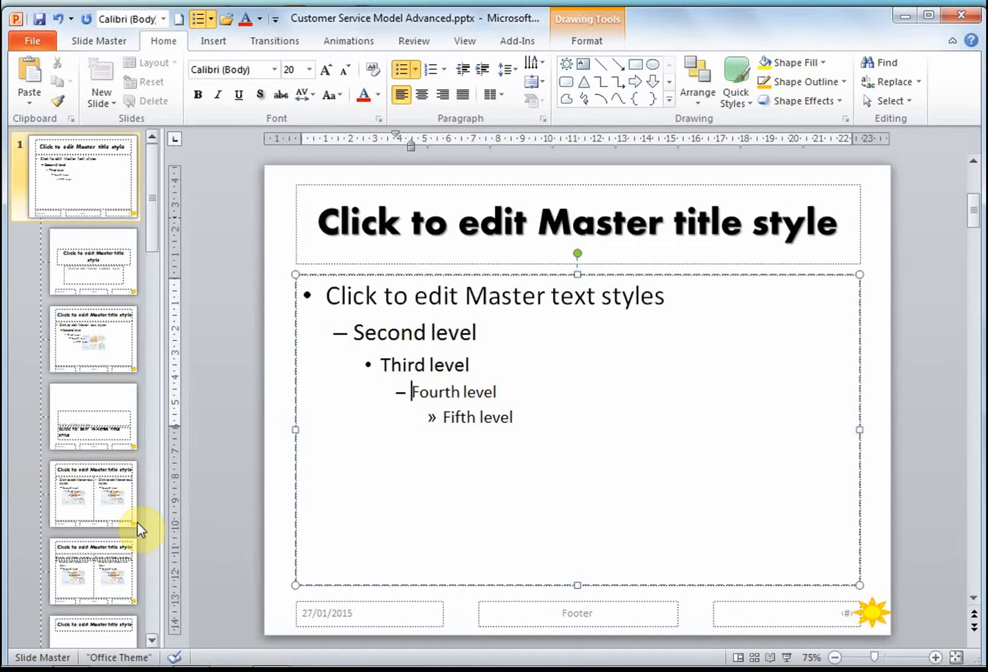
{"action": "mouse_move", "coordinate": [261, 413]}
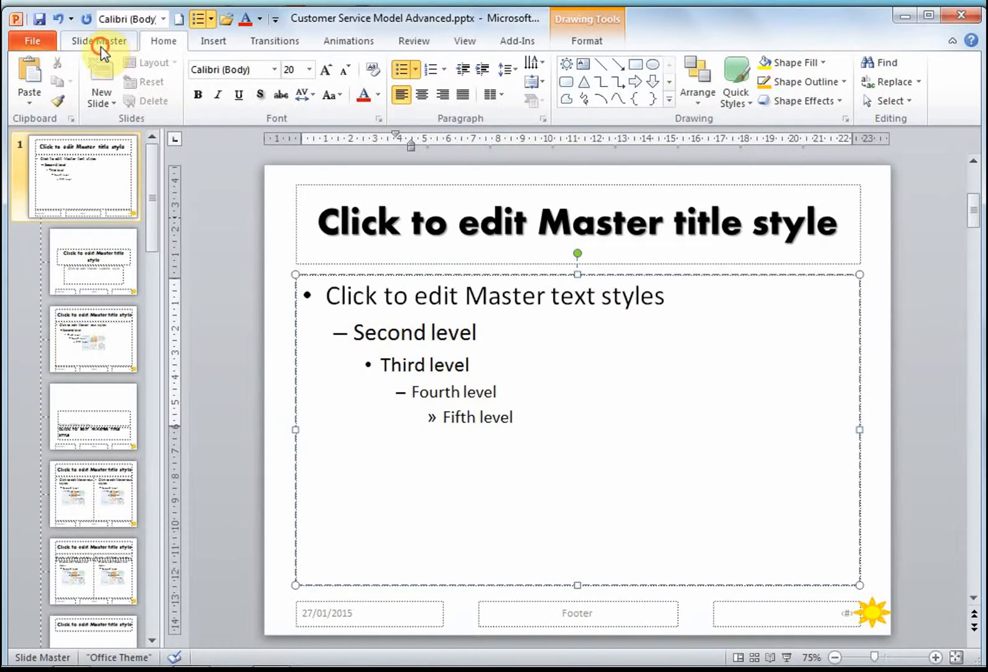
- Insert a new custom layout with only a title and footers into the master set
{"action": "left_click", "coordinate": [100, 39]}
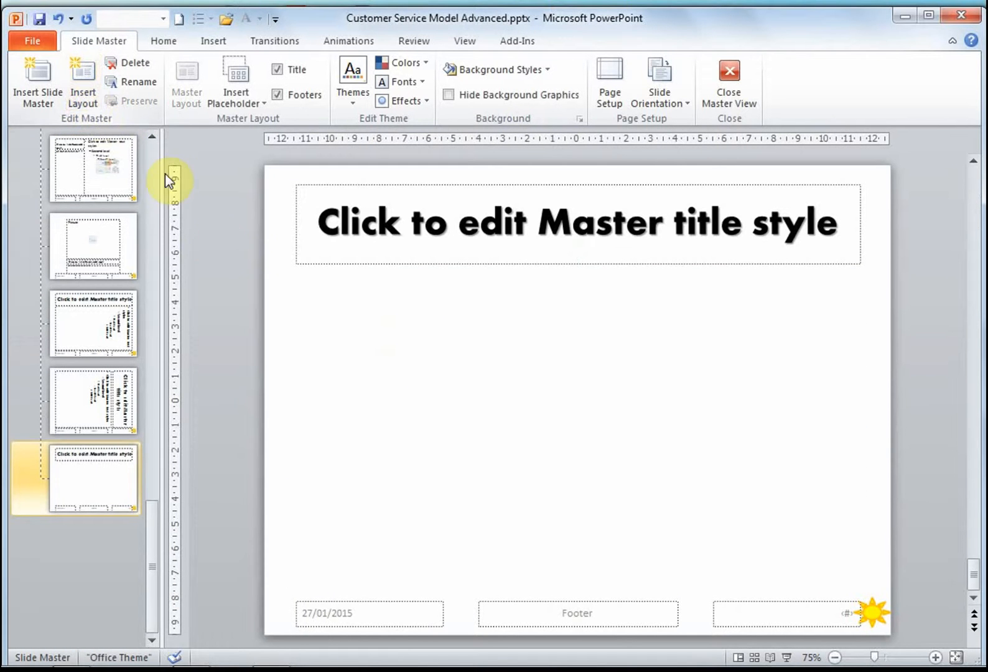
{"action": "mouse_move", "coordinate": [406, 383]}
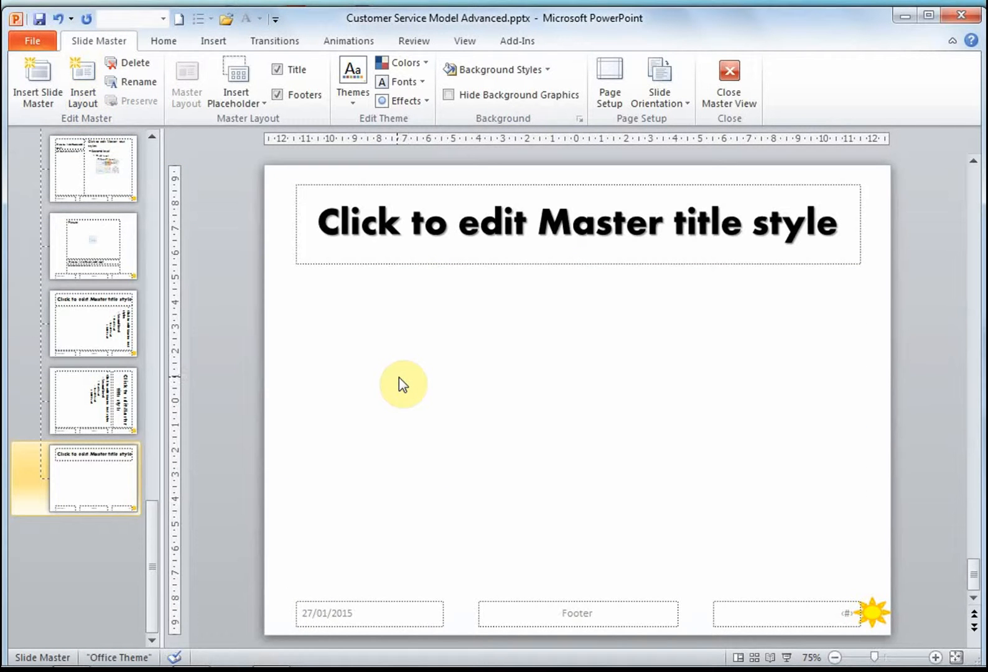
{"action": "mouse_move", "coordinate": [354, 322]}
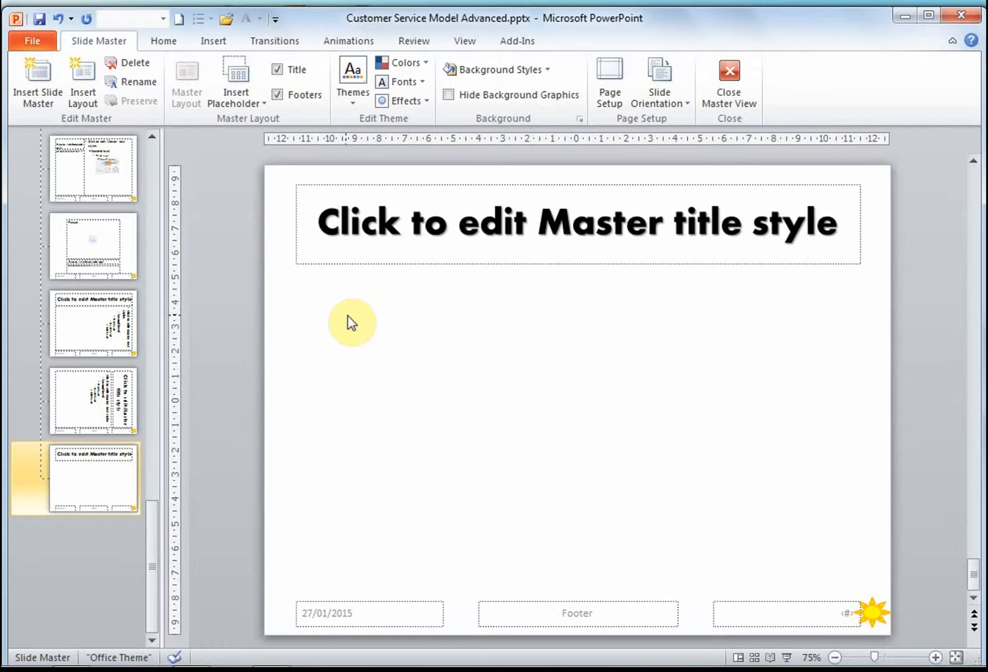
{"action": "mouse_move", "coordinate": [261, 123]}
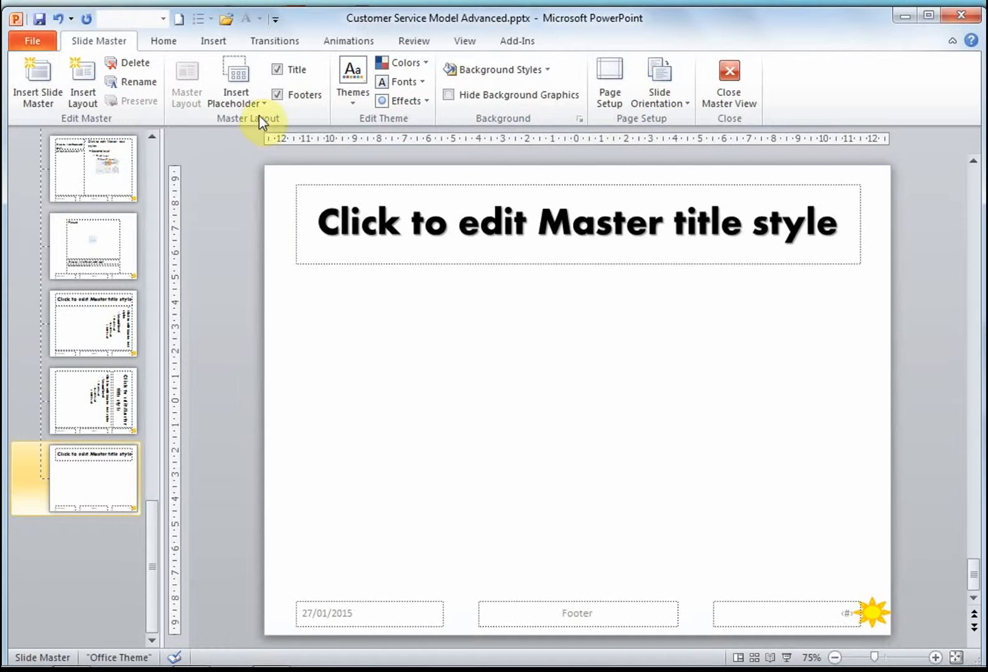
- Add left and right content placeholders side by side beneath the custom layout's title
{"action": "left_click", "coordinate": [237, 82]}
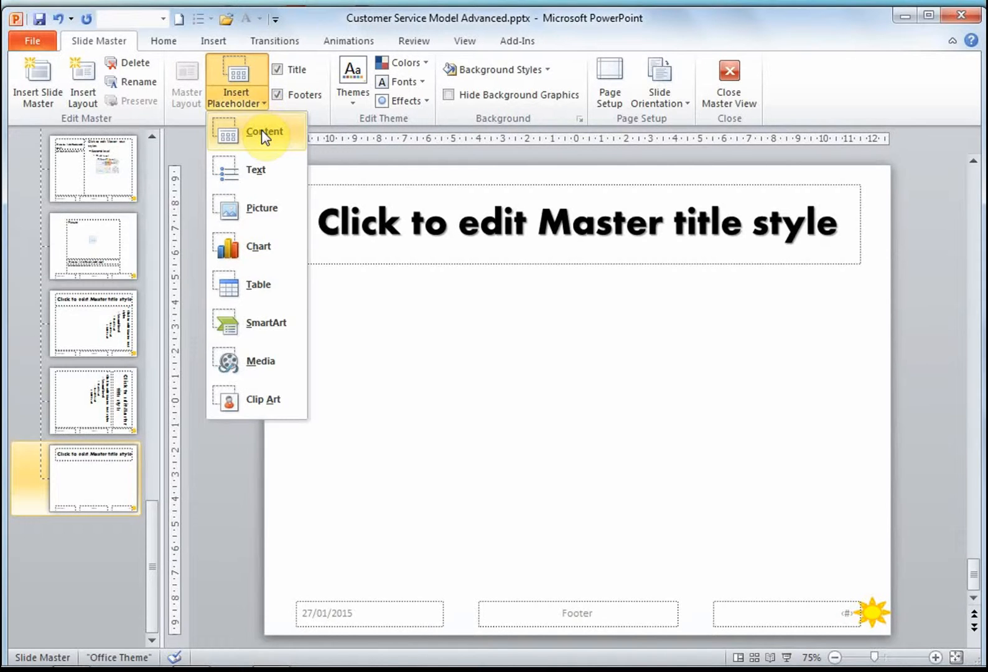
{"action": "left_click", "coordinate": [264, 132]}
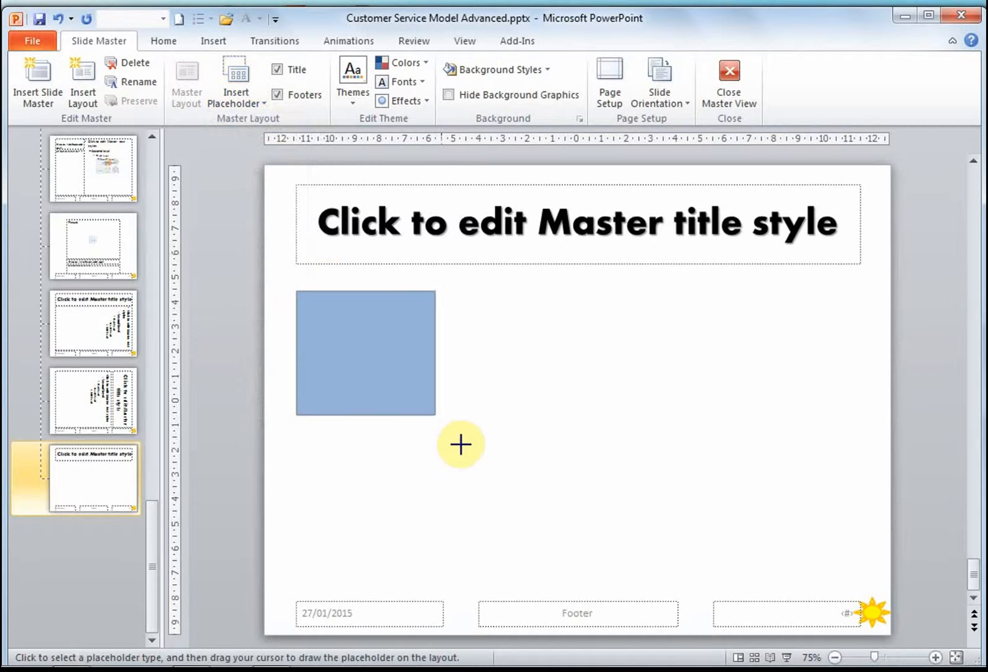
{"action": "left_click_drag", "start_coordinate": [301, 294], "coordinate": [552, 564]}
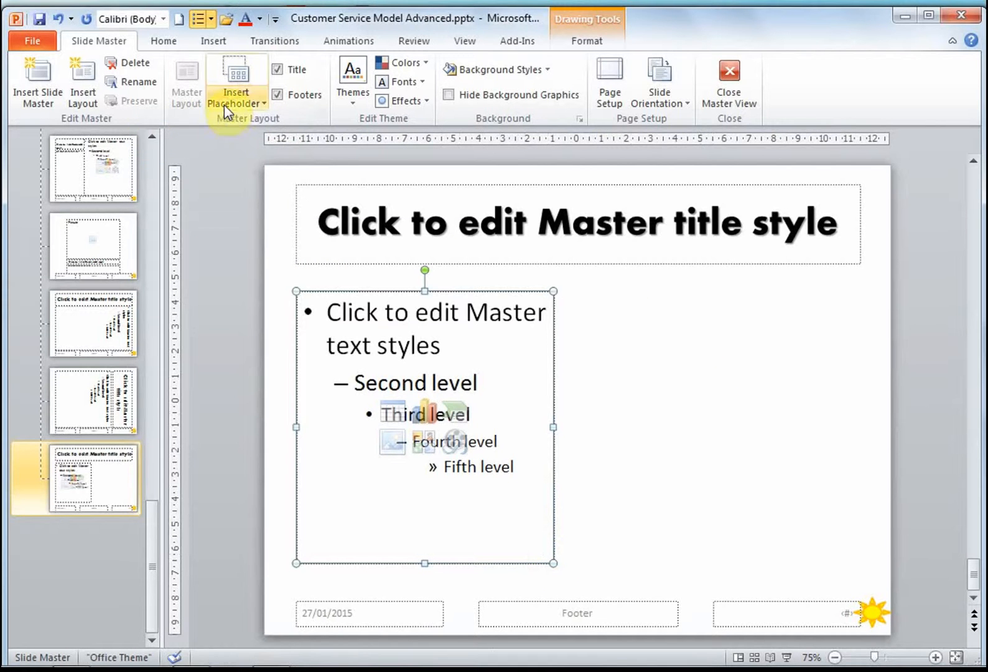
{"action": "left_click", "coordinate": [235, 85]}
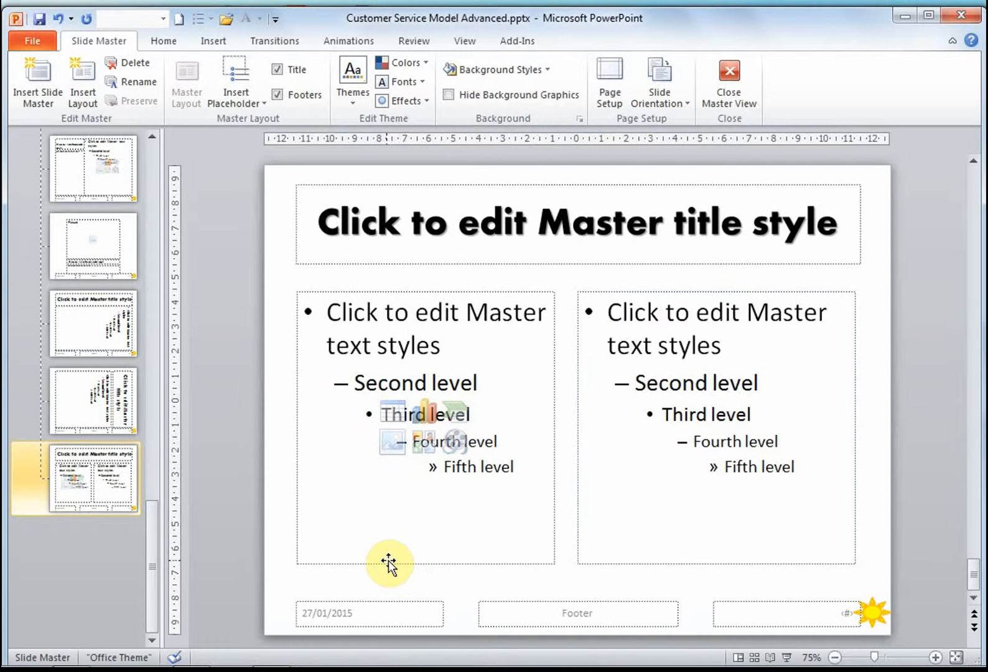
{"action": "mouse_move", "coordinate": [357, 497]}
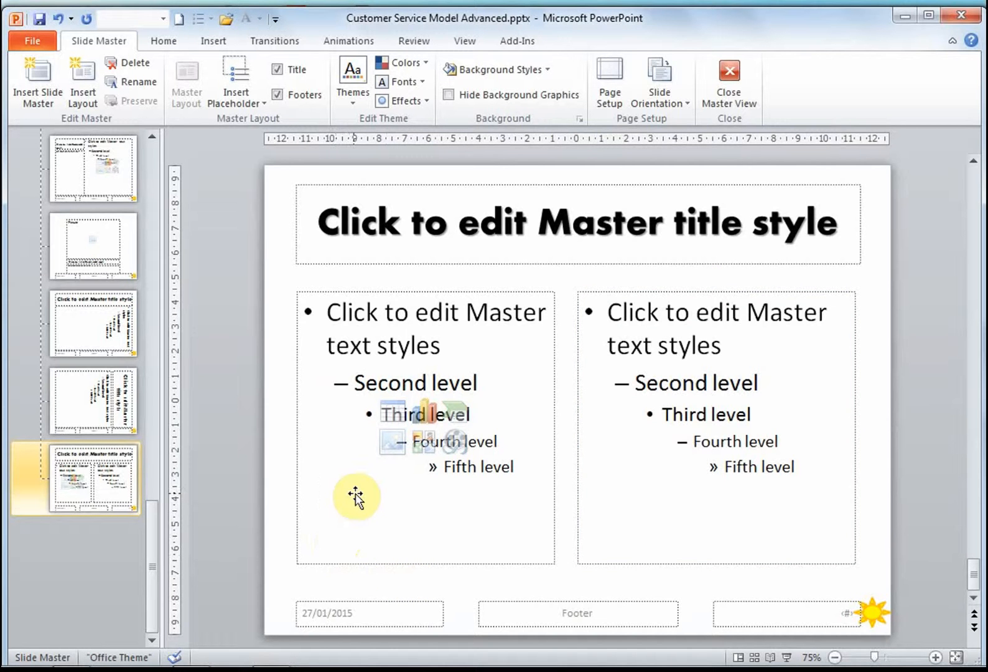
{"action": "mouse_move", "coordinate": [292, 372]}
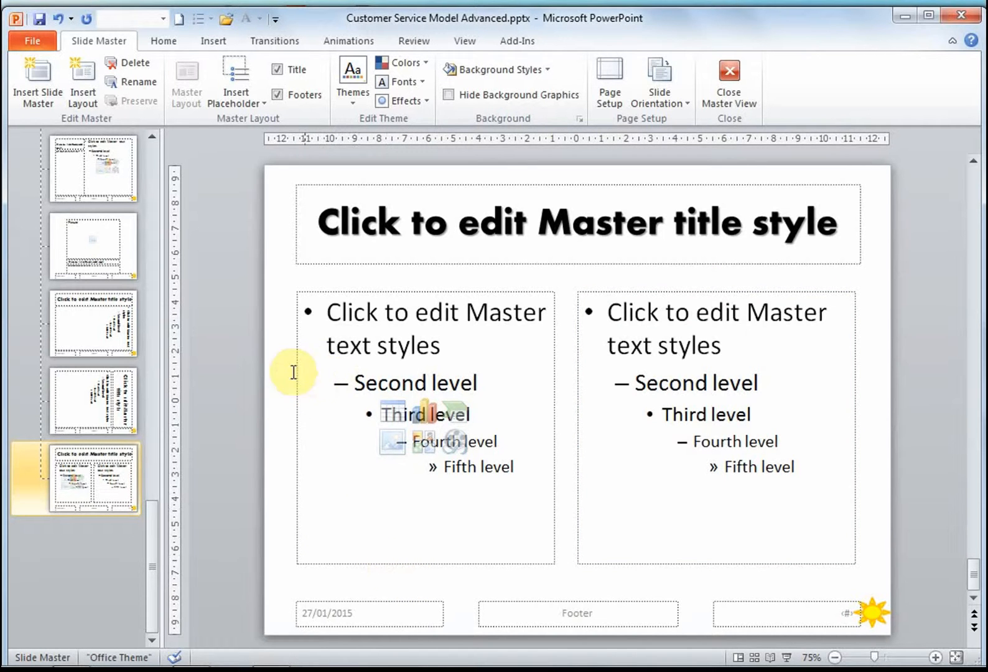
{"action": "mouse_move", "coordinate": [692, 140]}
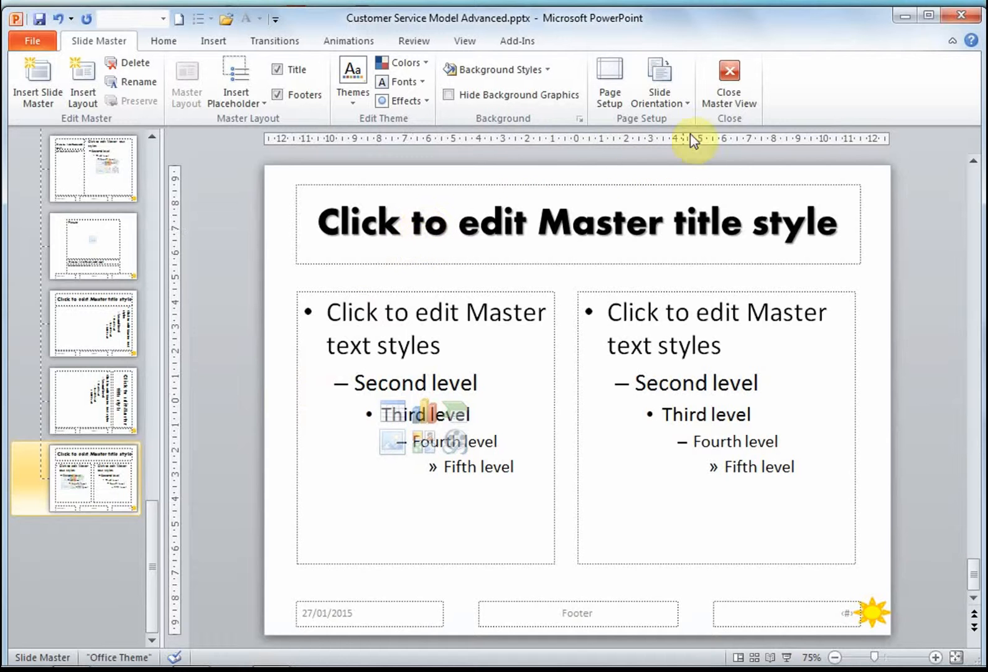
- Close master view, review the slides' inherited styling, and settle on the Agenda slide
{"action": "left_click", "coordinate": [728, 82]}
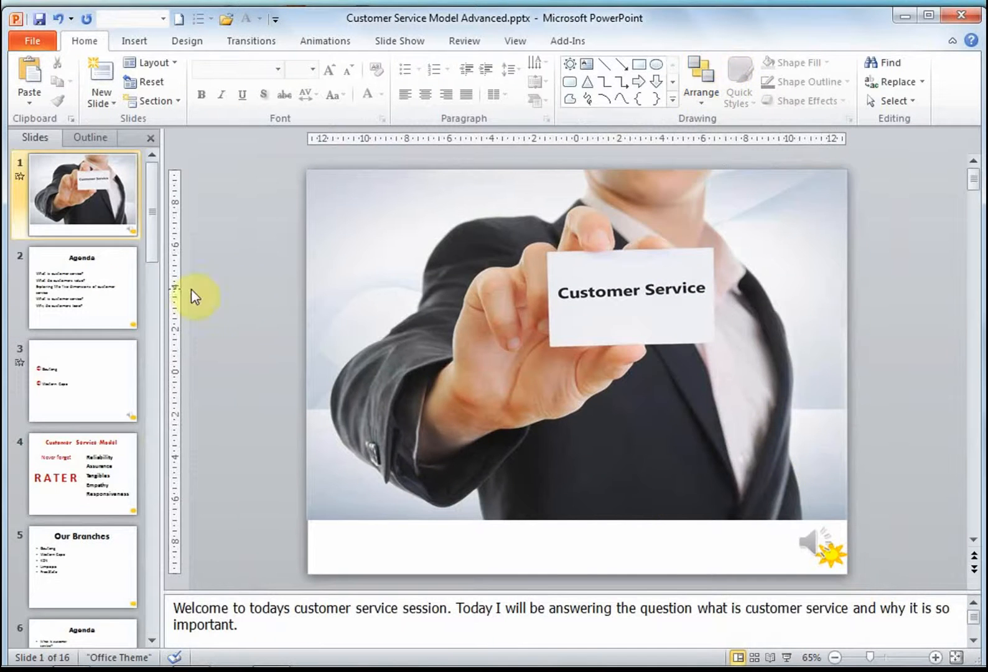
{"action": "left_click", "coordinate": [83, 379]}
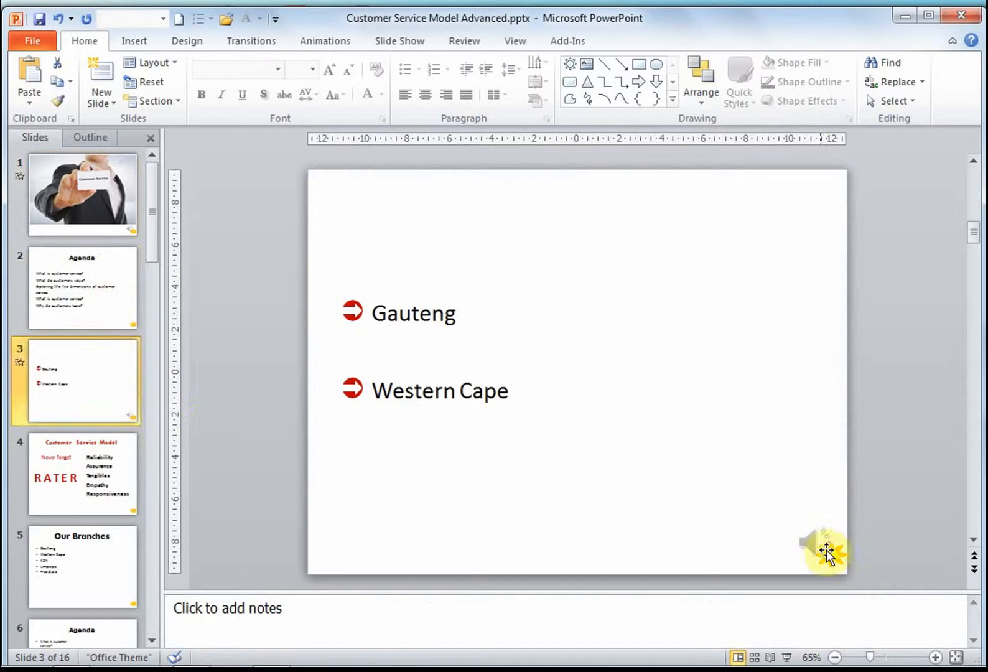
{"action": "left_click", "coordinate": [81, 288]}
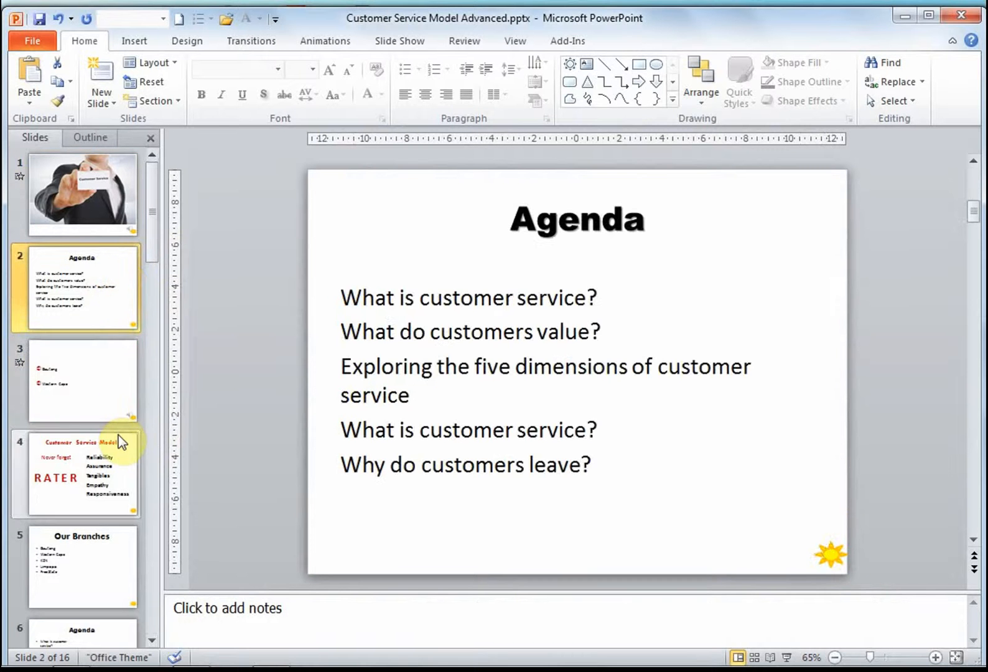
{"action": "left_click", "coordinate": [82, 564]}
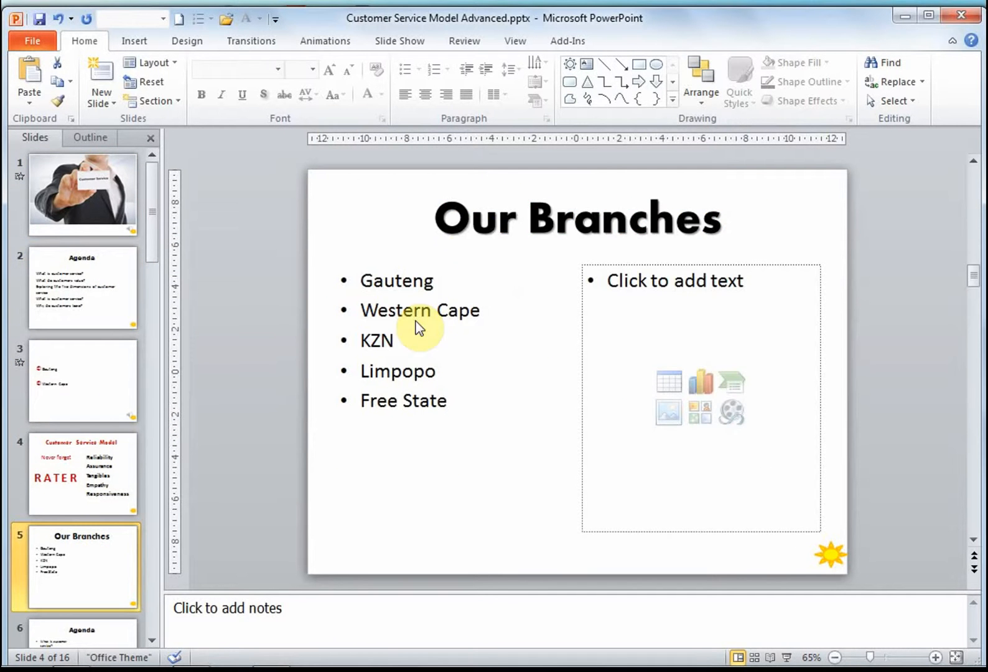
{"action": "left_click", "coordinate": [81, 287]}
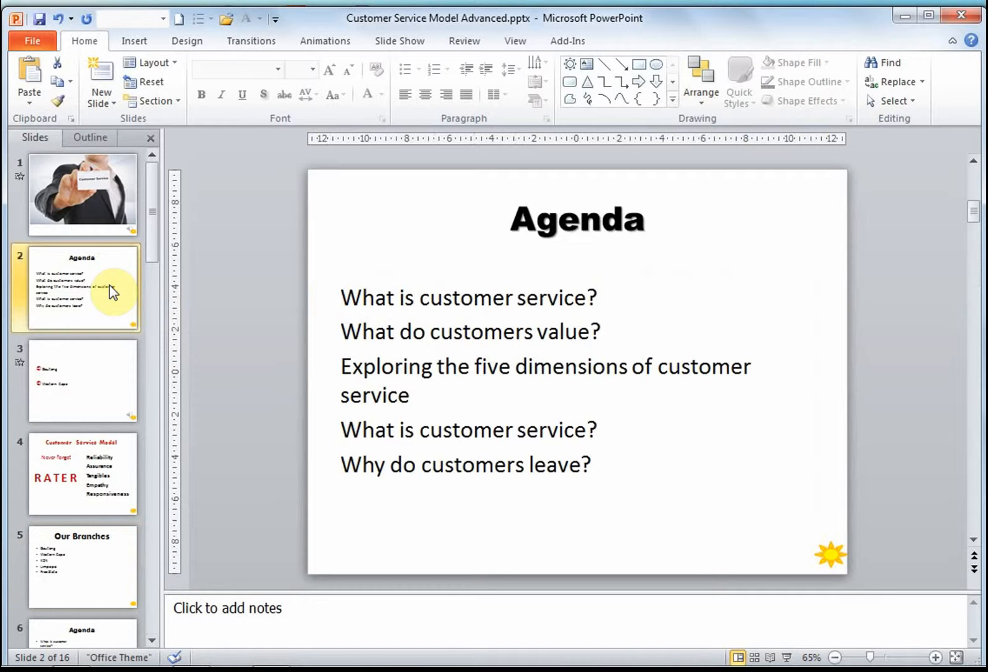
{"action": "mouse_move", "coordinate": [158, 230]}
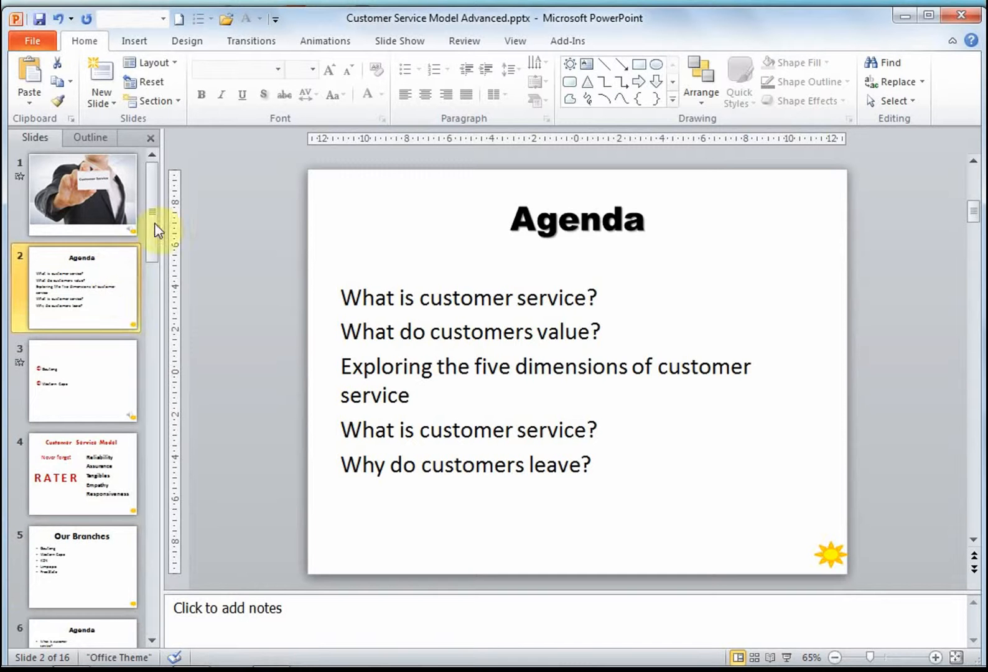
- Insert a new slide after Agenda using the Custom Layout with two content placeholders
{"action": "left_click", "coordinate": [100, 101]}
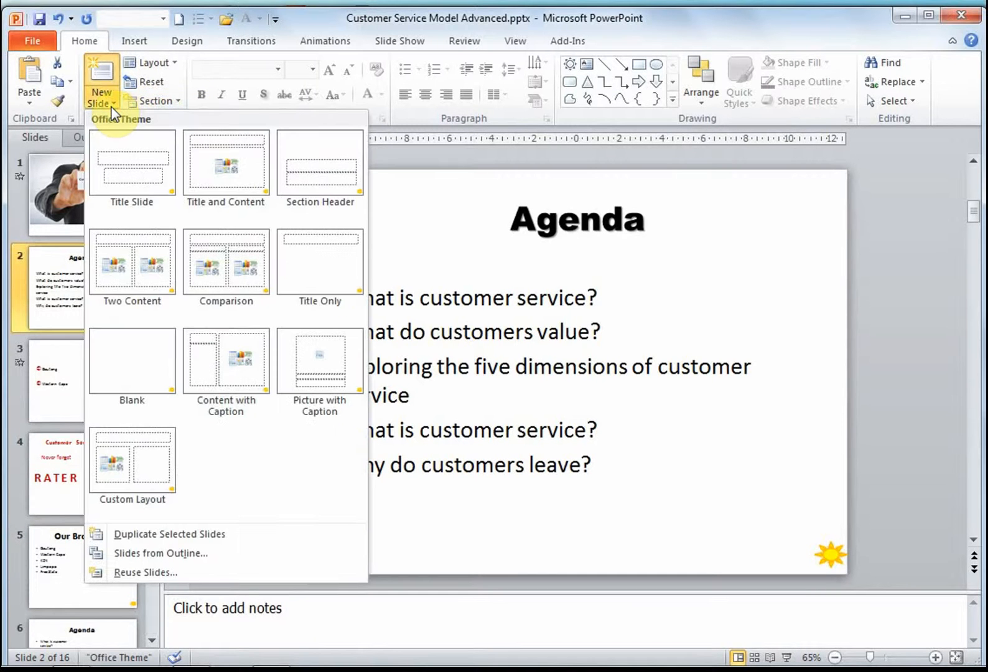
{"action": "mouse_move", "coordinate": [132, 466]}
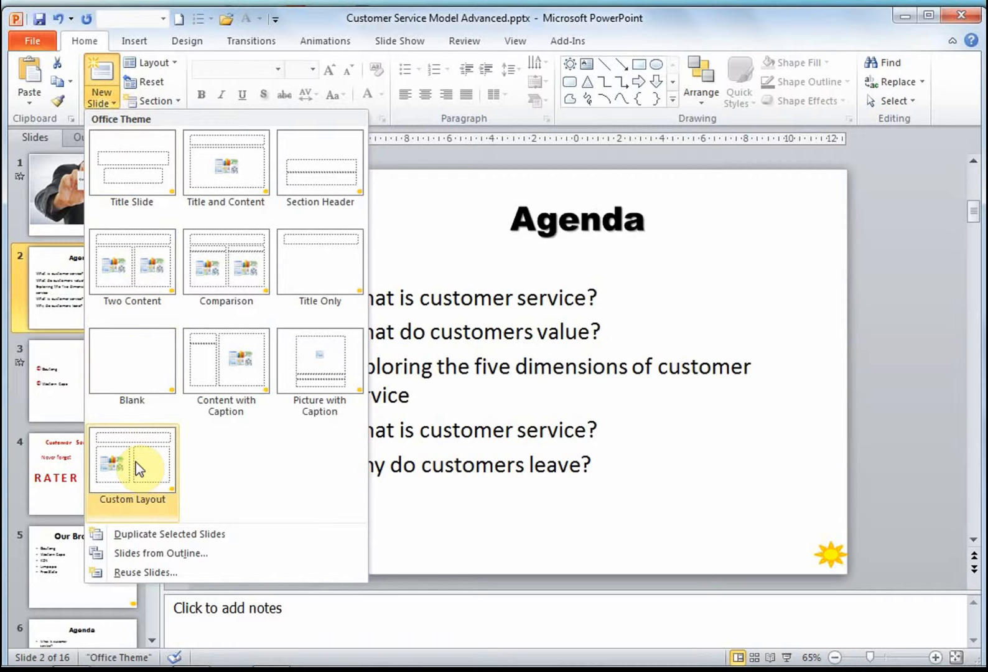
{"action": "left_click", "coordinate": [131, 263]}
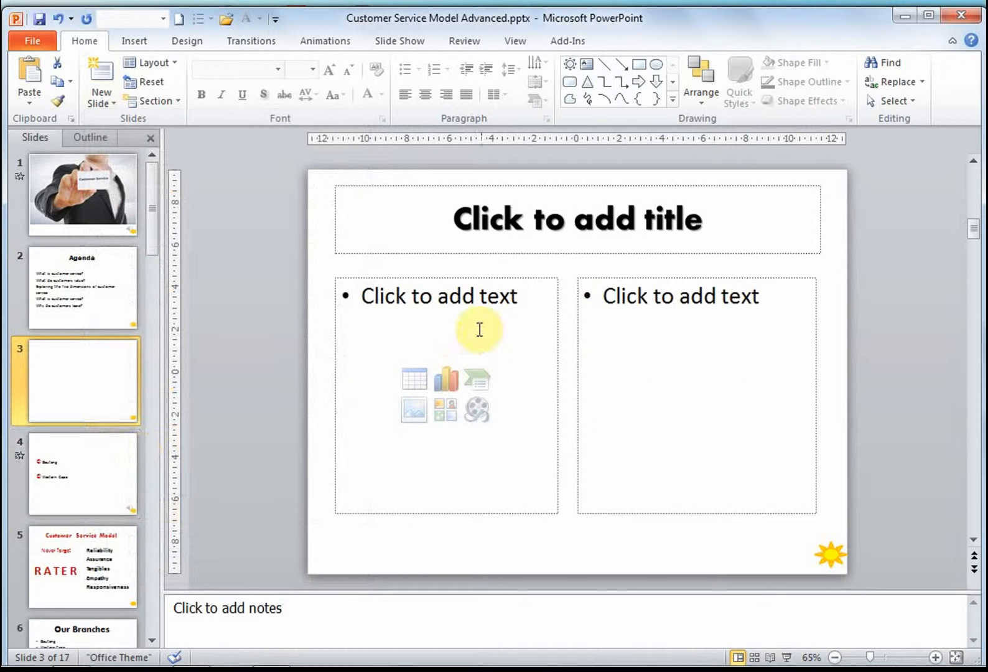
{"action": "mouse_move", "coordinate": [418, 347]}
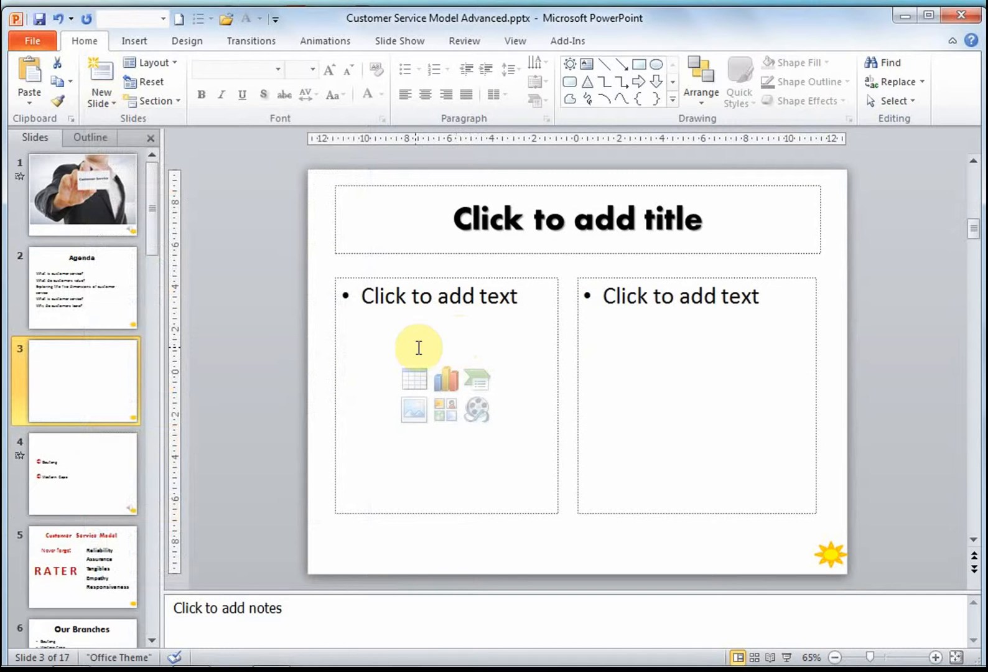
{"action": "mouse_move", "coordinate": [616, 349]}
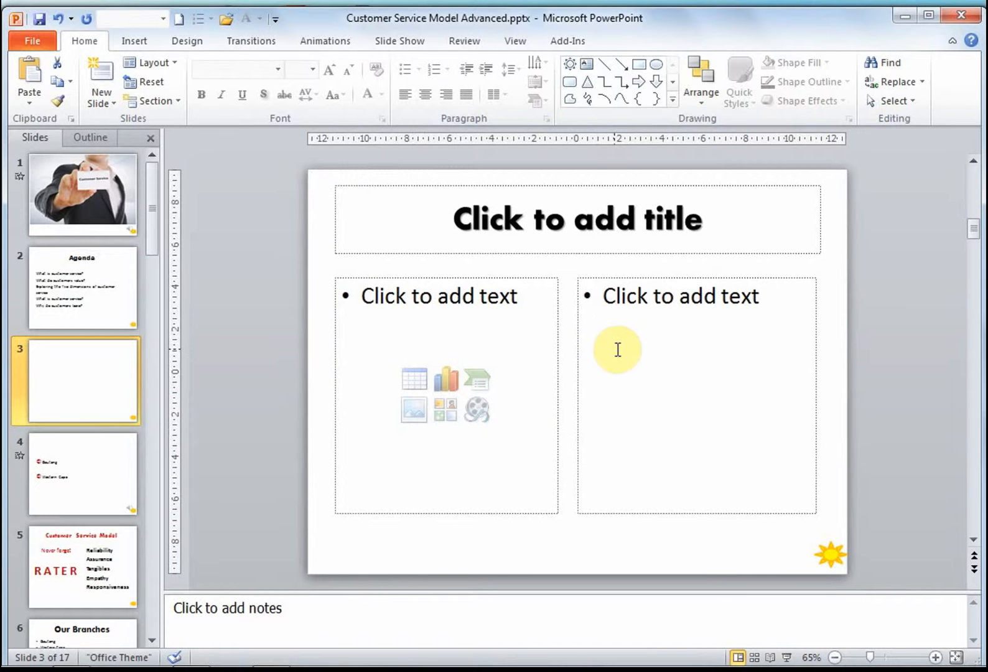
{"action": "mouse_move", "coordinate": [948, 397]}
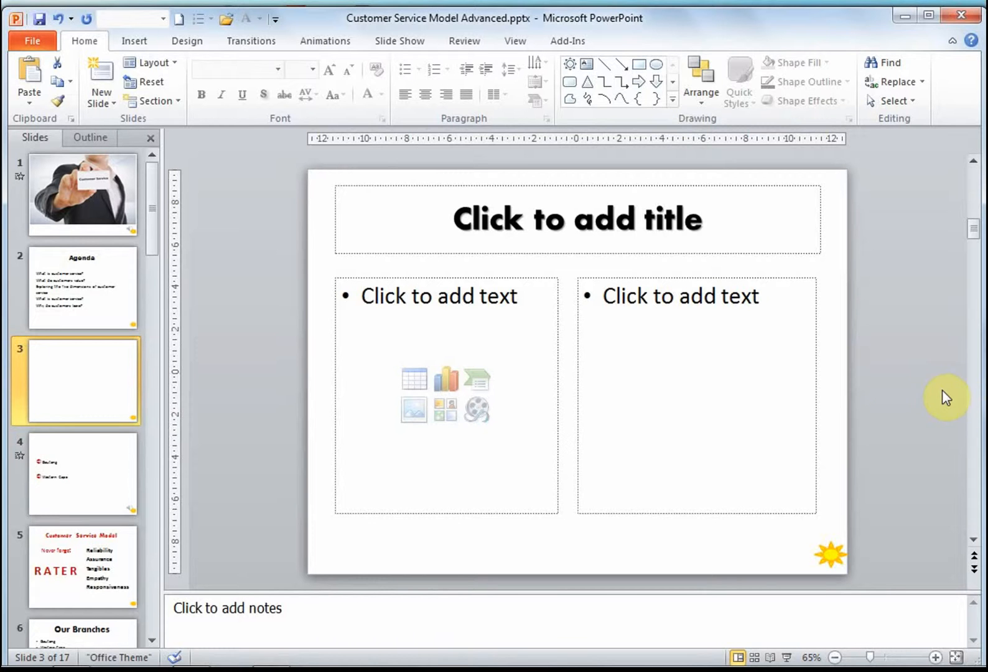